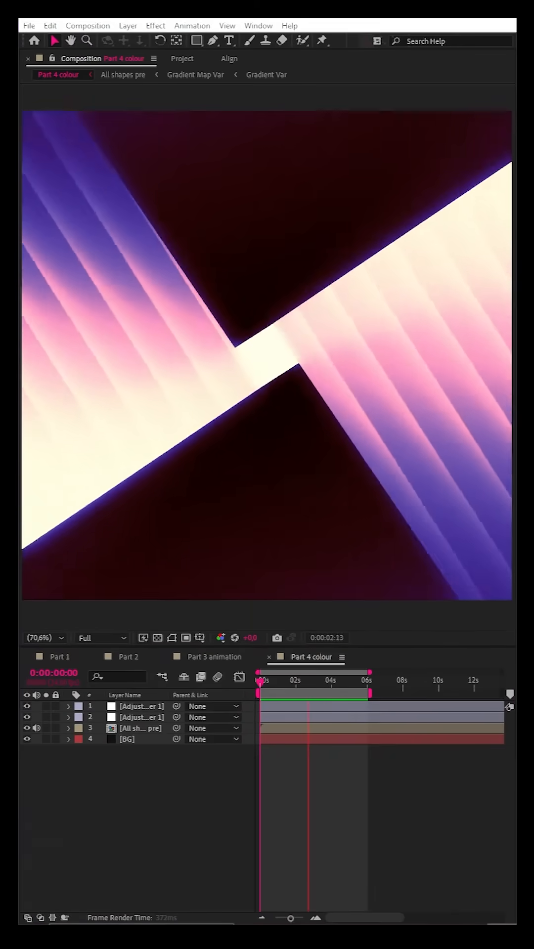
- Switch from the finished tunnel to the Part 1 composition with the three square shape layers
left_click(59, 656)
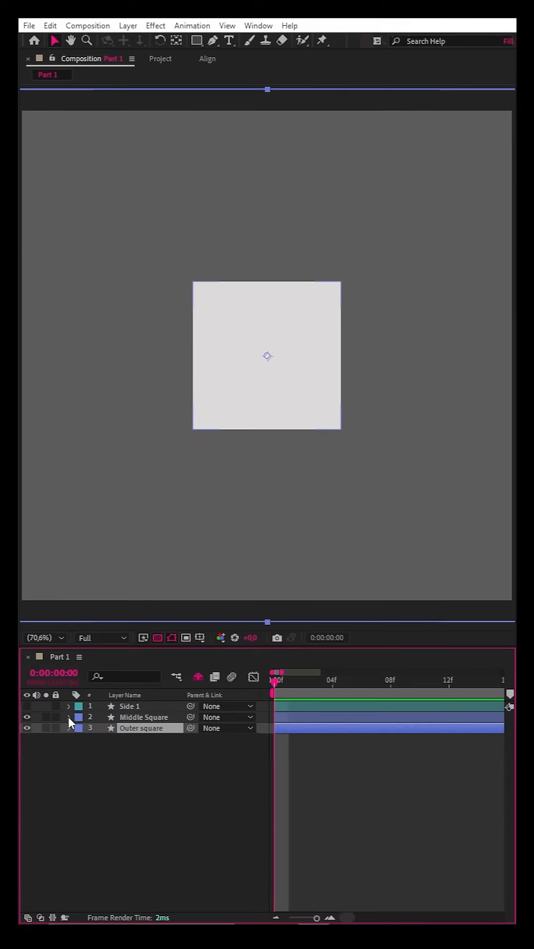
- Create Points Follow Nulls controllers for the square path corners and label the nulls Brown
left_click(69, 718)
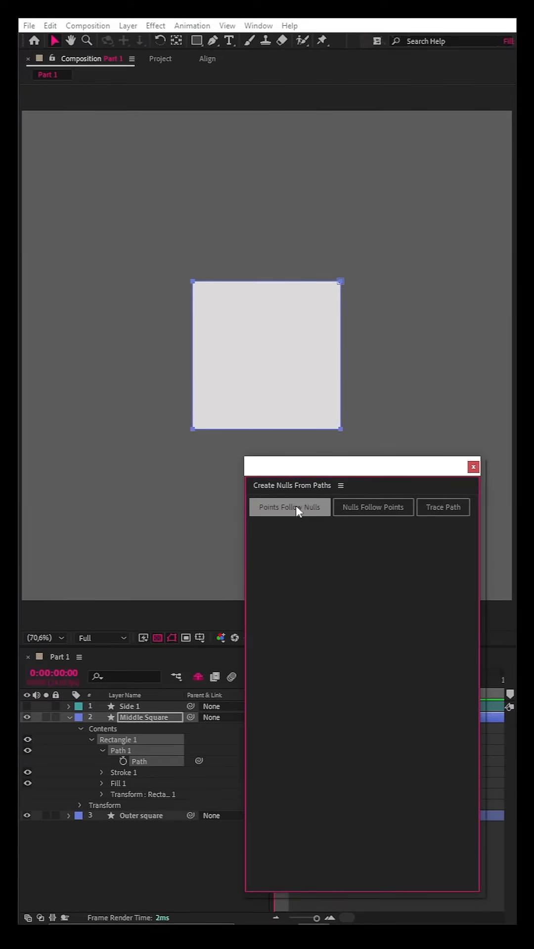
left_click(290, 507)
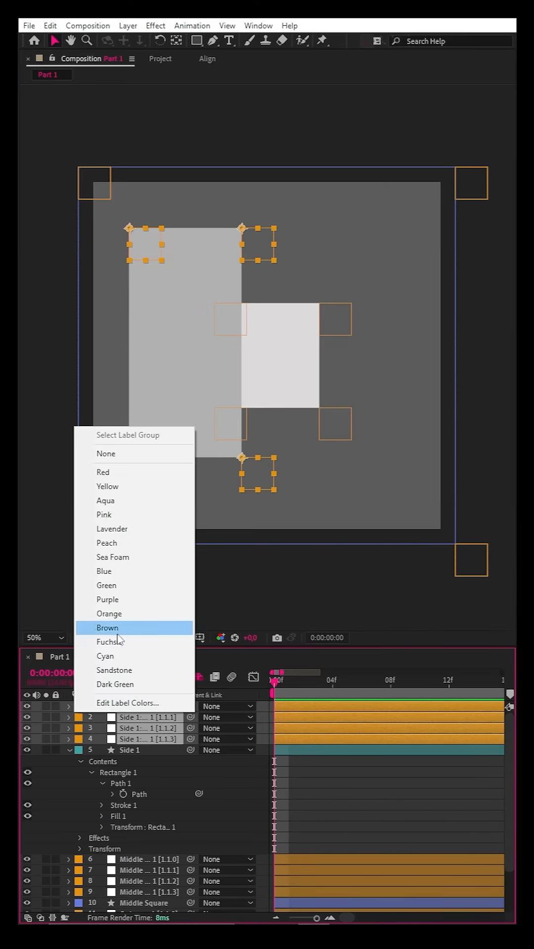
left_click(110, 641)
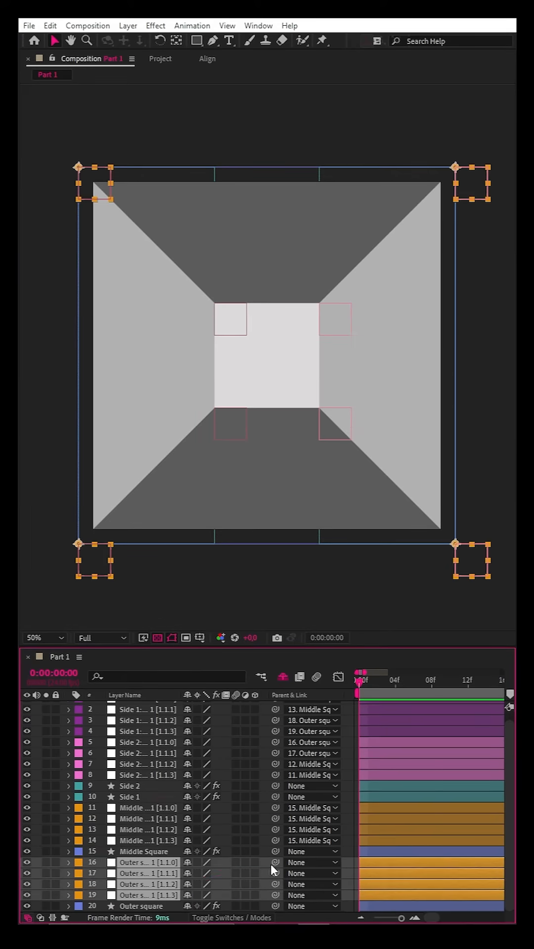
- Parent the outer nulls to Outer square, scale Middle Square to 122% and rotate Outer square -27°
left_click(145, 851)
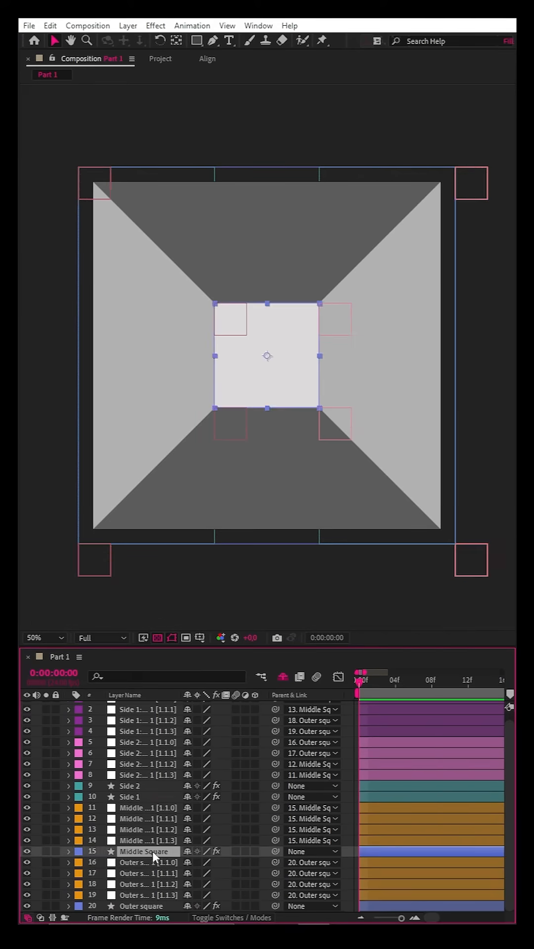
left_click(68, 851)
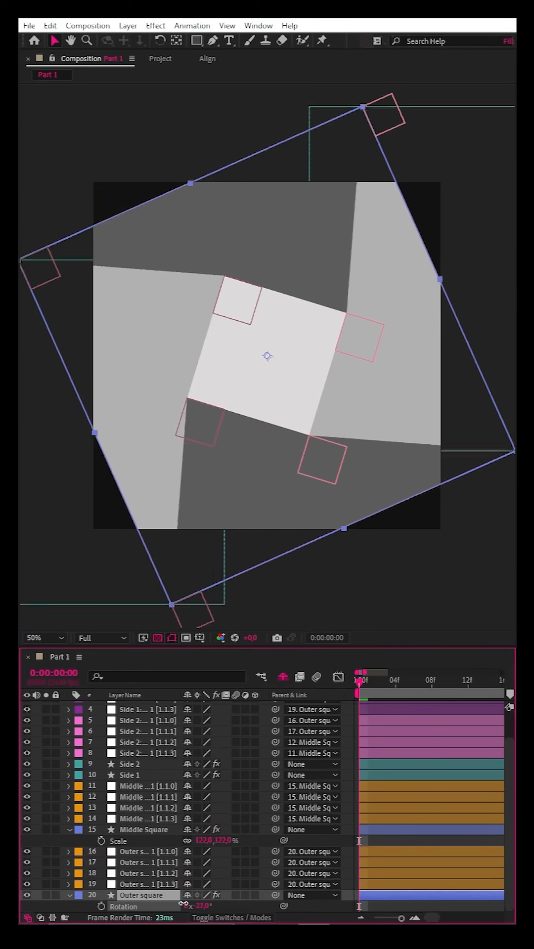
left_click(127, 656)
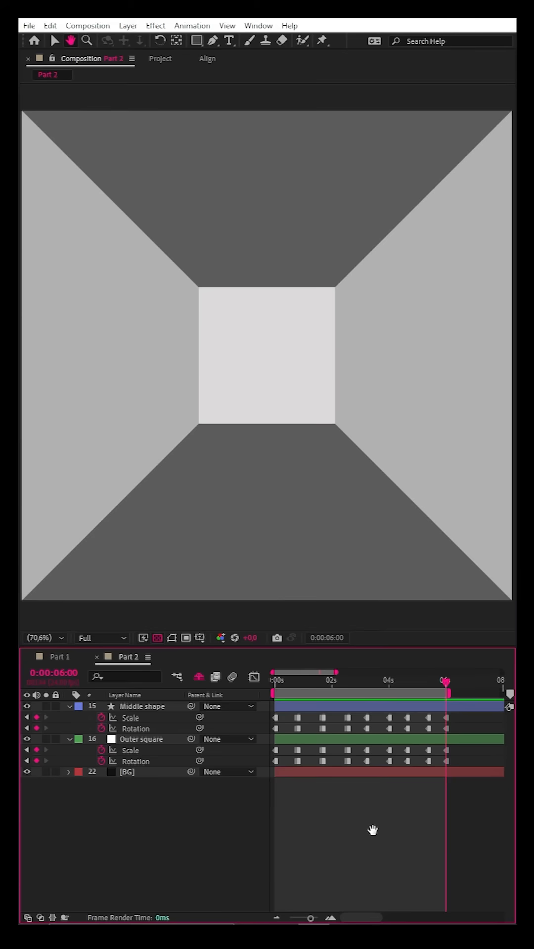
- Switch to the Part 3 animation composition with the eased scale and rotation keyframes
left_click(214, 656)
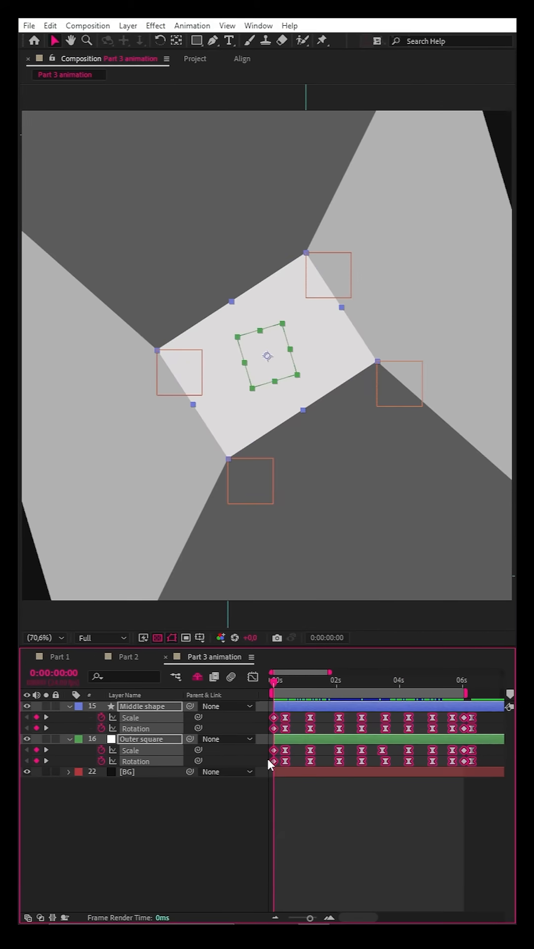
left_click(253, 676)
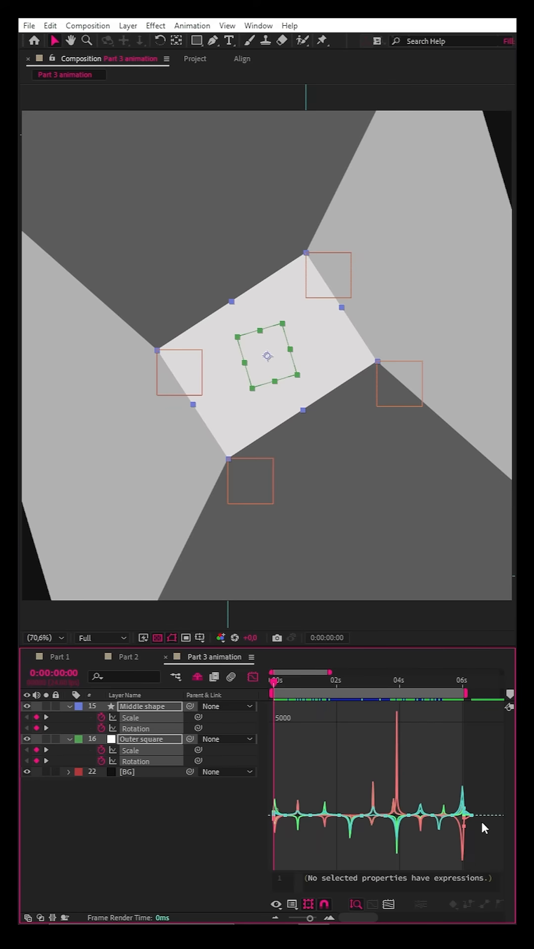
left_click(357, 903)
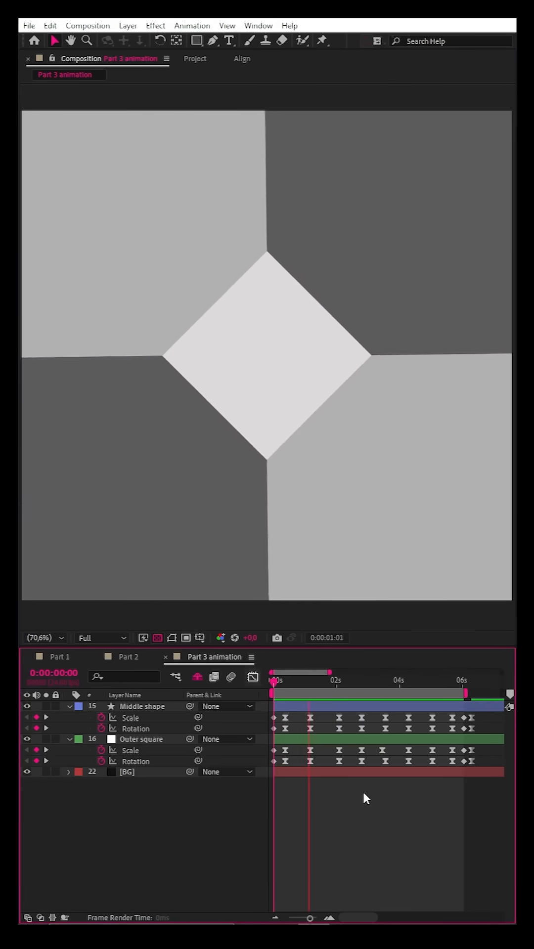